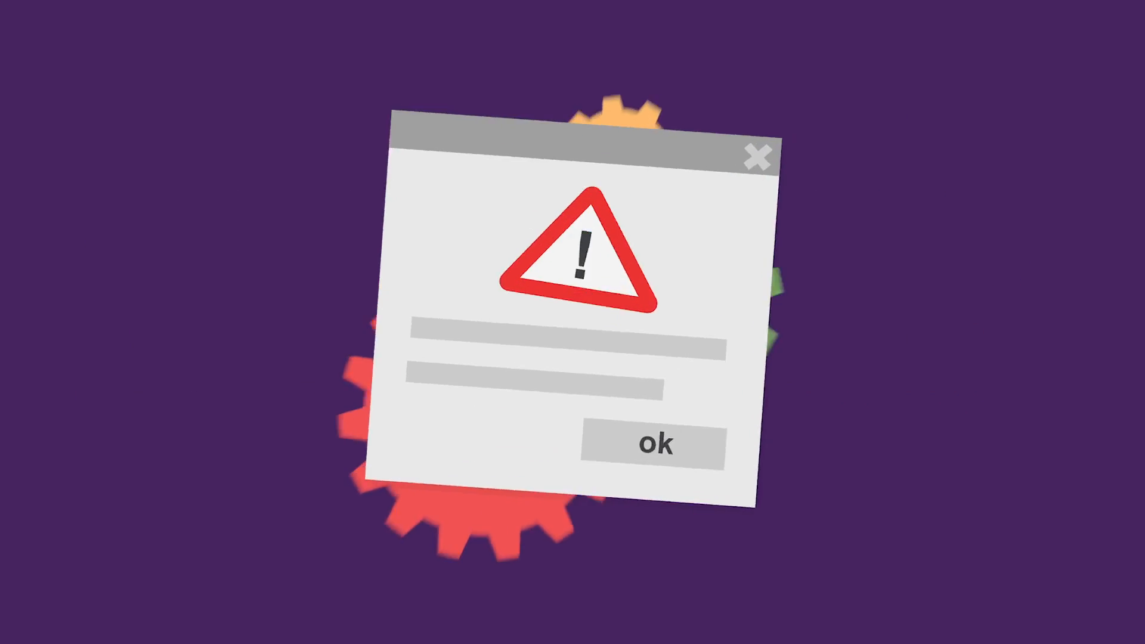
{"action": "left_click", "coordinate": [650, 444]}
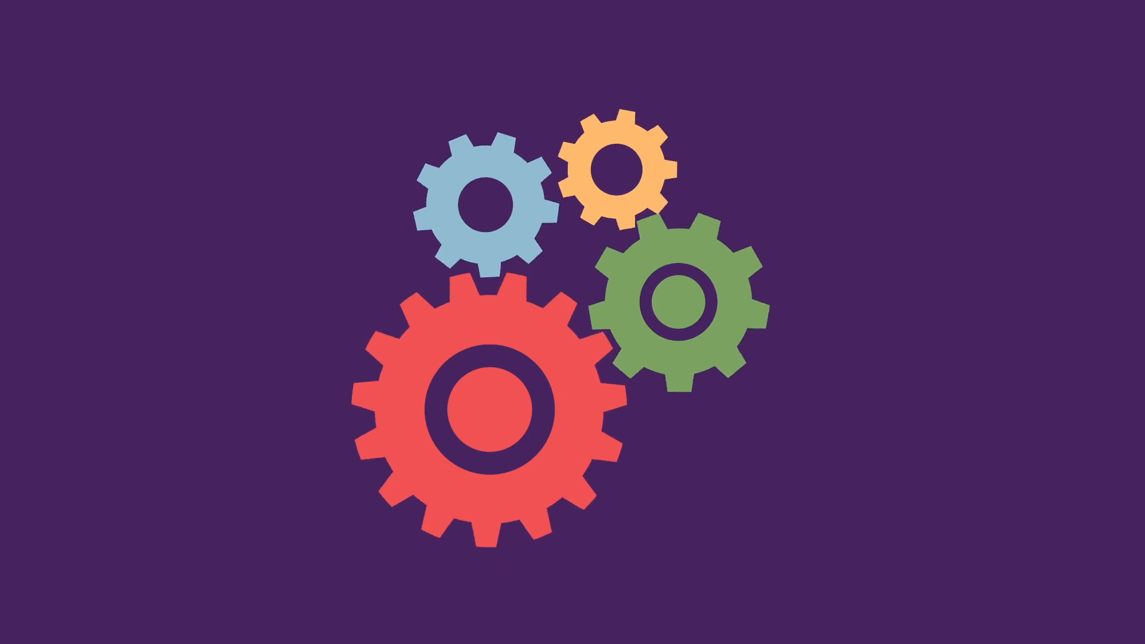